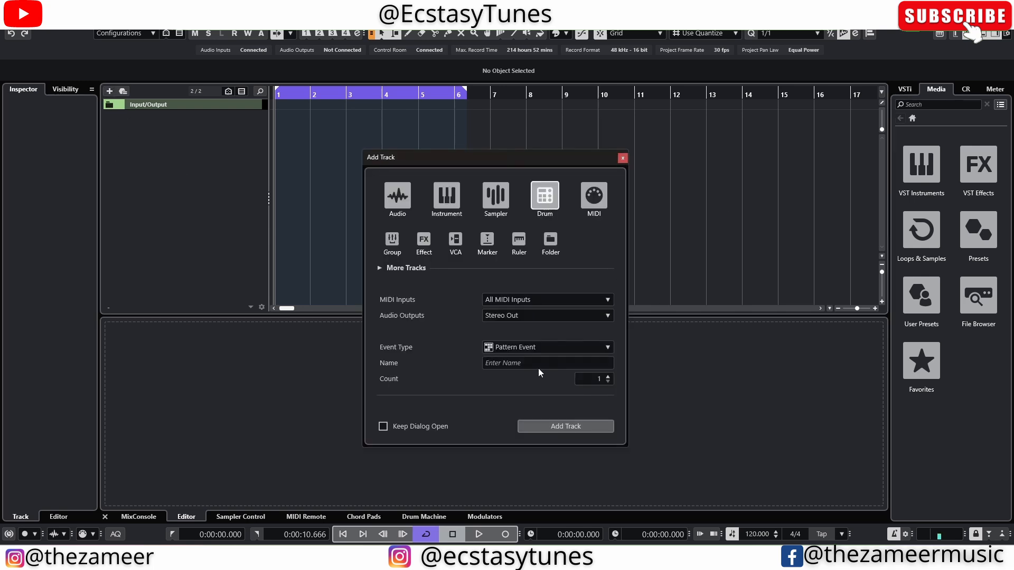
mouse_move(544, 381)
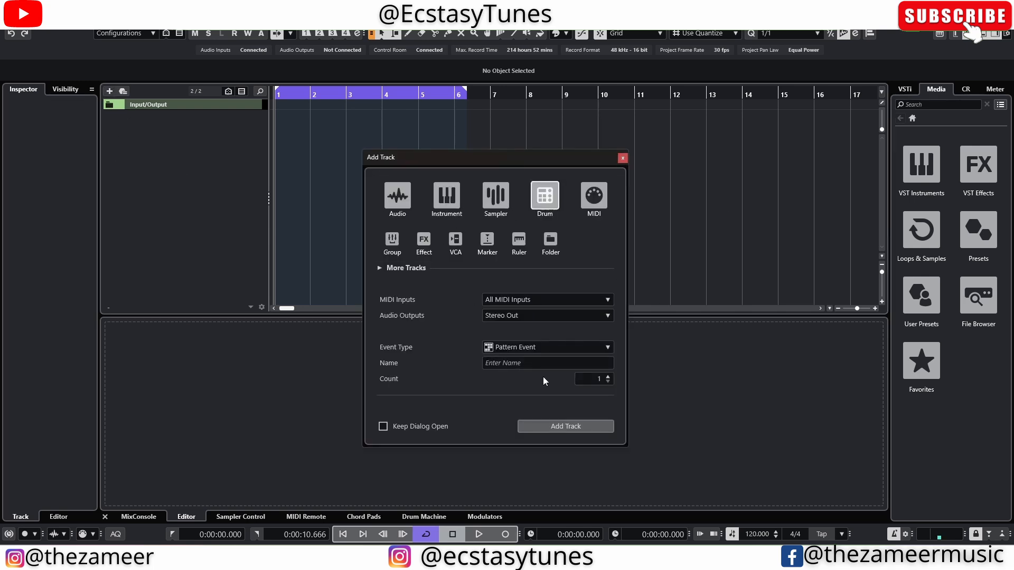
Step: Name the new pattern-event drum track 'Drums' and add it to the project
text(Drums)
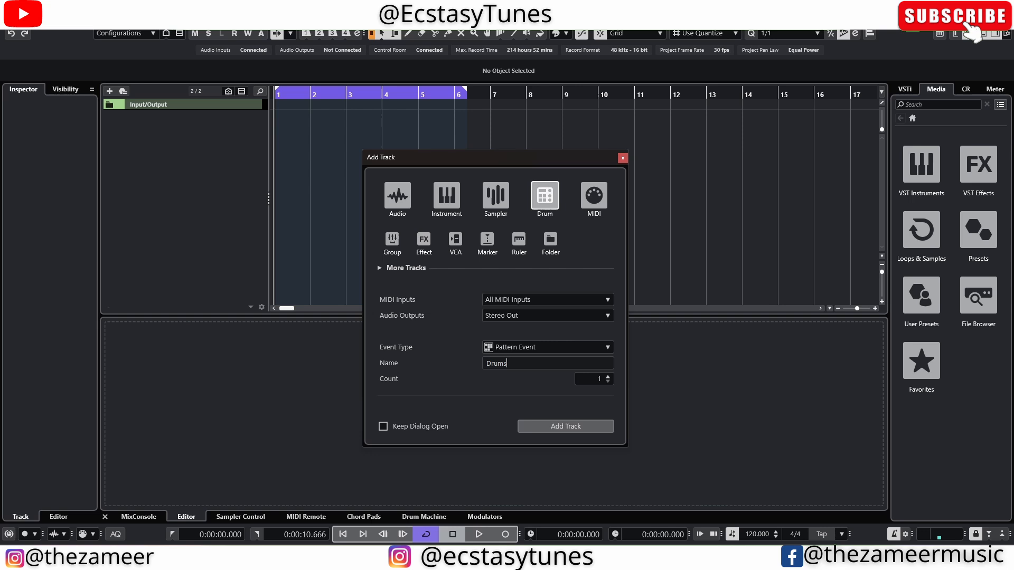
click(564, 426)
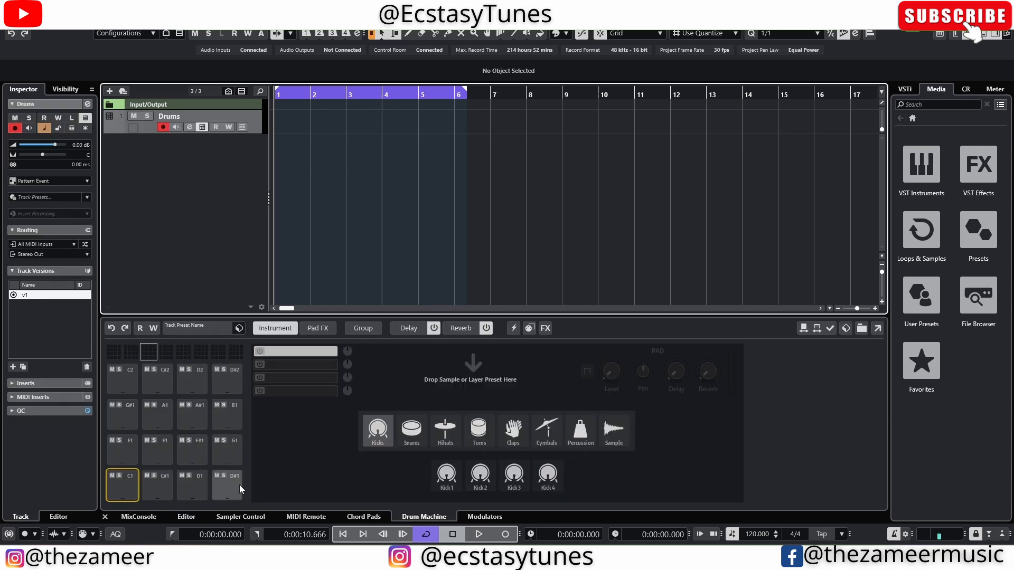
Step: Browse to the reggae drum kit folder and load the CY-3 cymbal onto pad E1
click(977, 298)
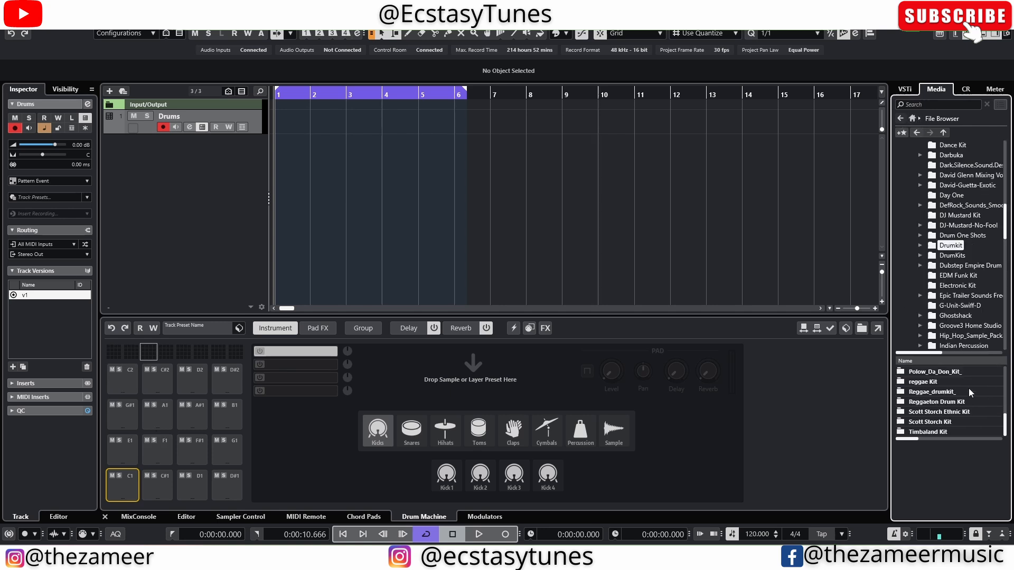
click(921, 245)
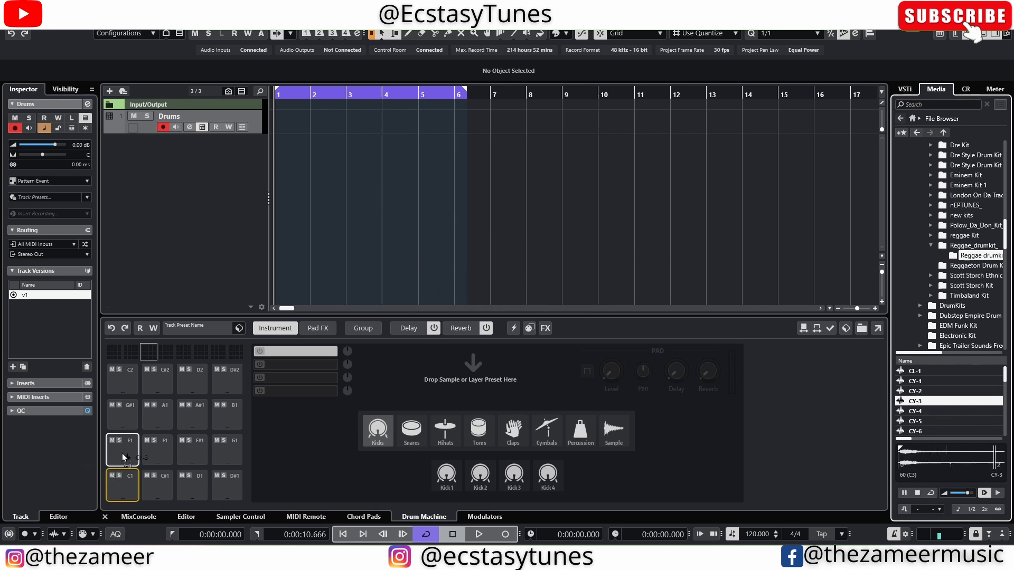
click(122, 449)
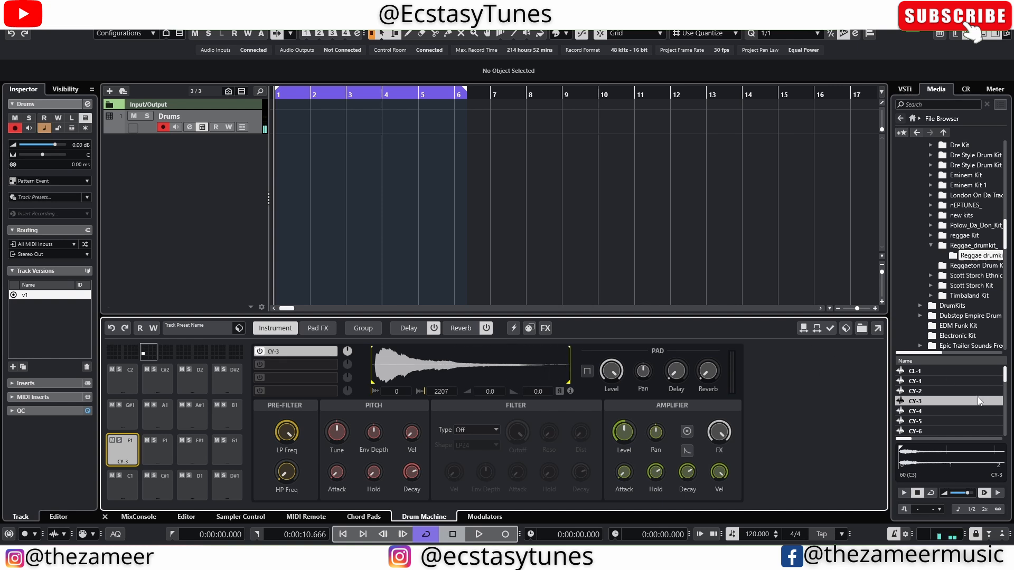
mouse_move(969, 391)
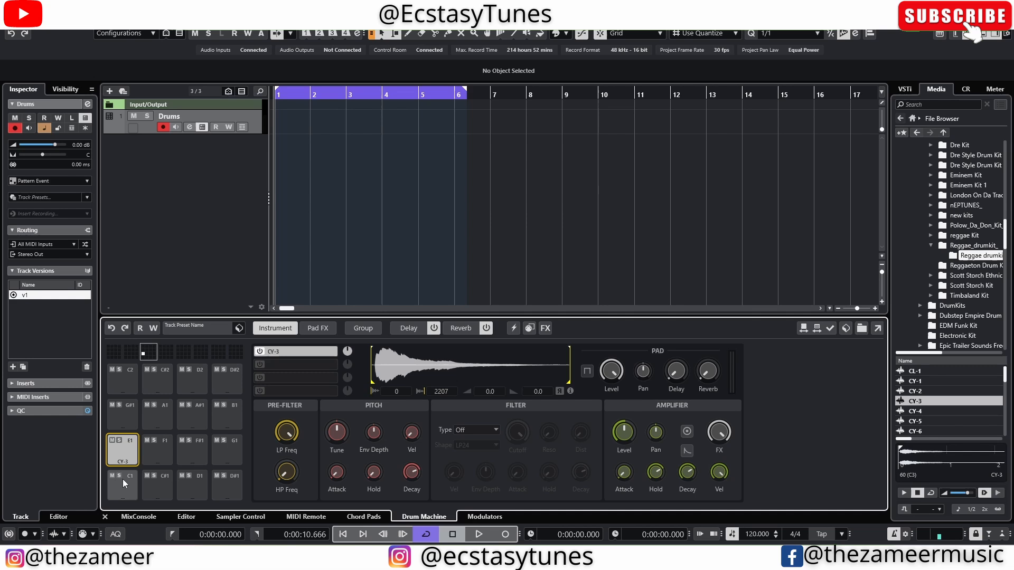
mouse_move(233, 490)
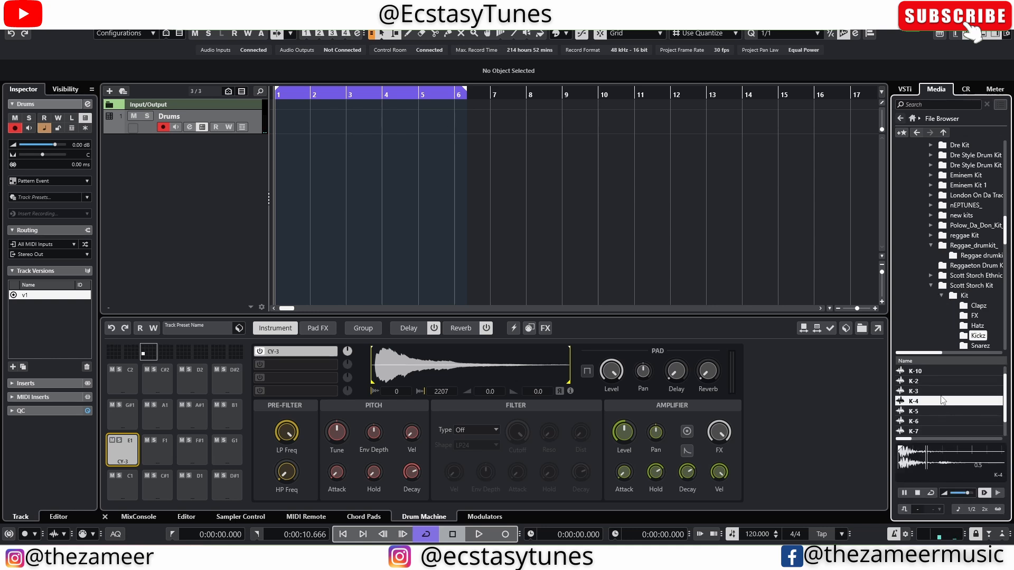
Step: Load kick K-3 onto pad C1 and hi-hat H-3 onto pad D#1
click(121, 484)
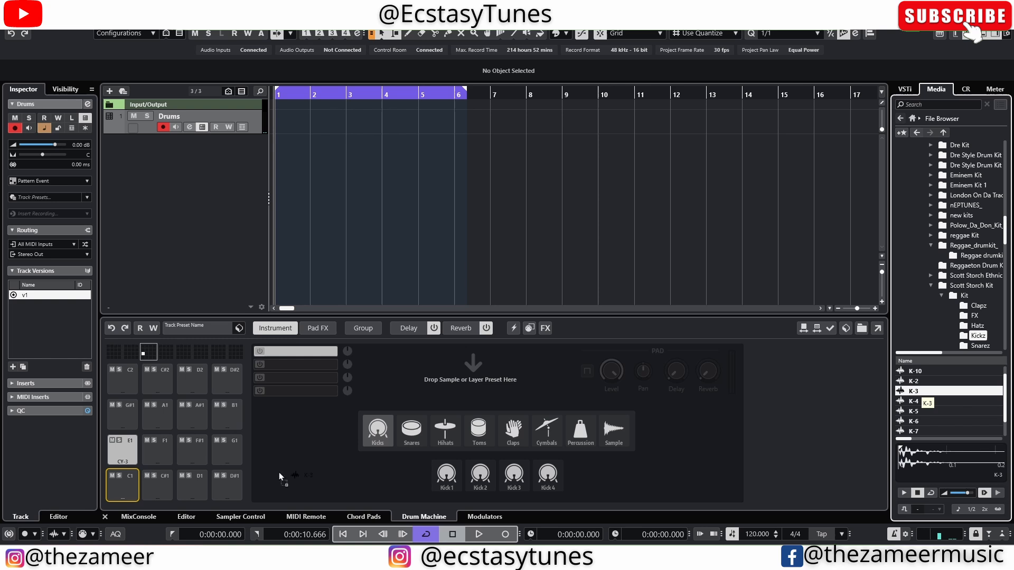
click(121, 485)
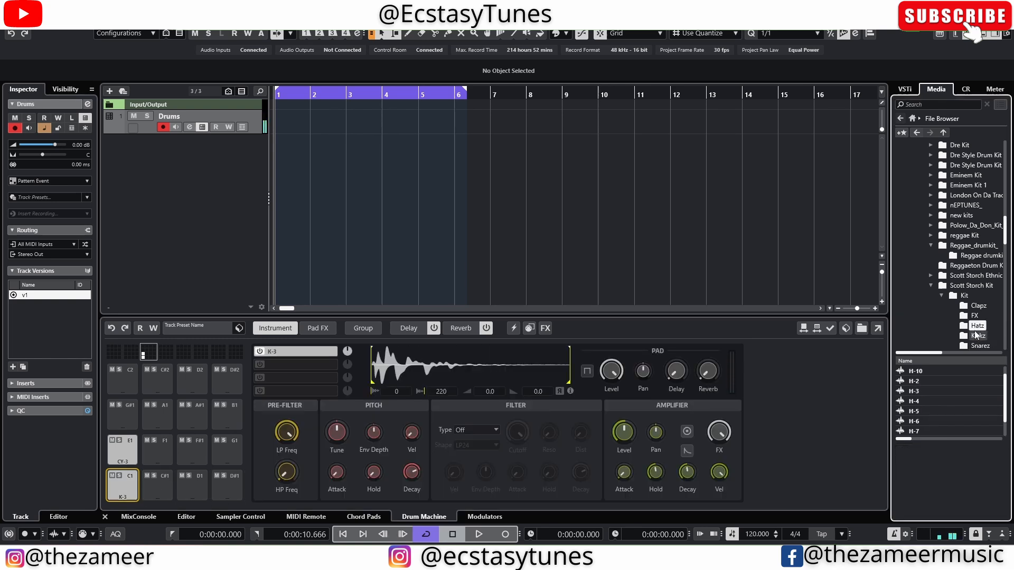
click(916, 390)
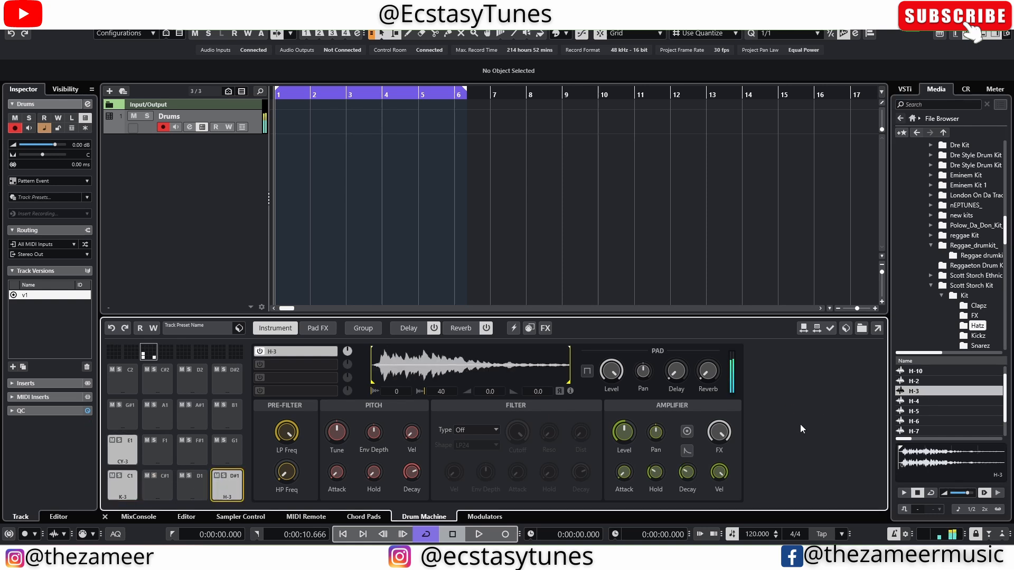
Step: Load clap C-8 onto pad C#1 and check the H-3 pad on D#1
scroll(down, 3)
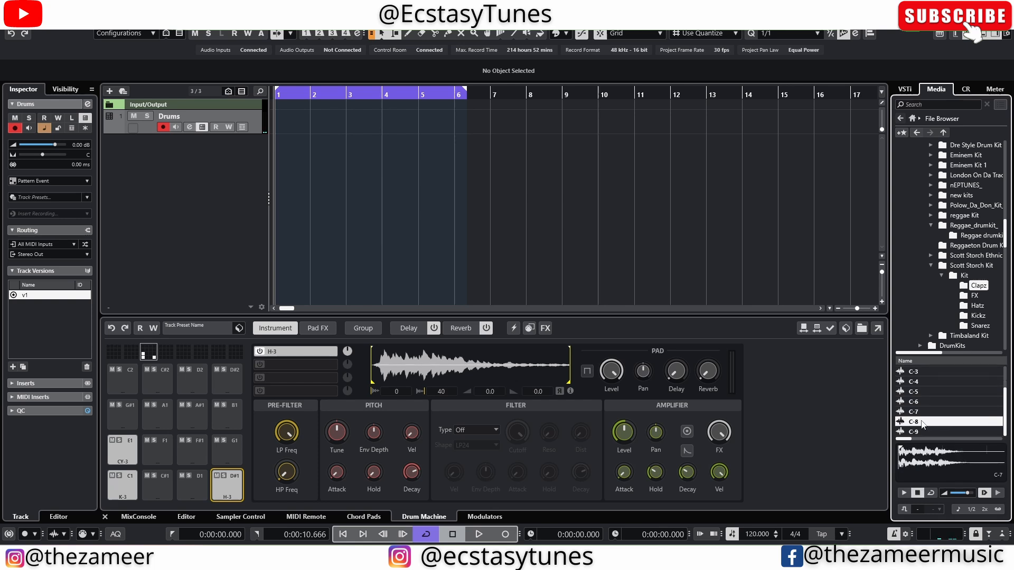
click(156, 485)
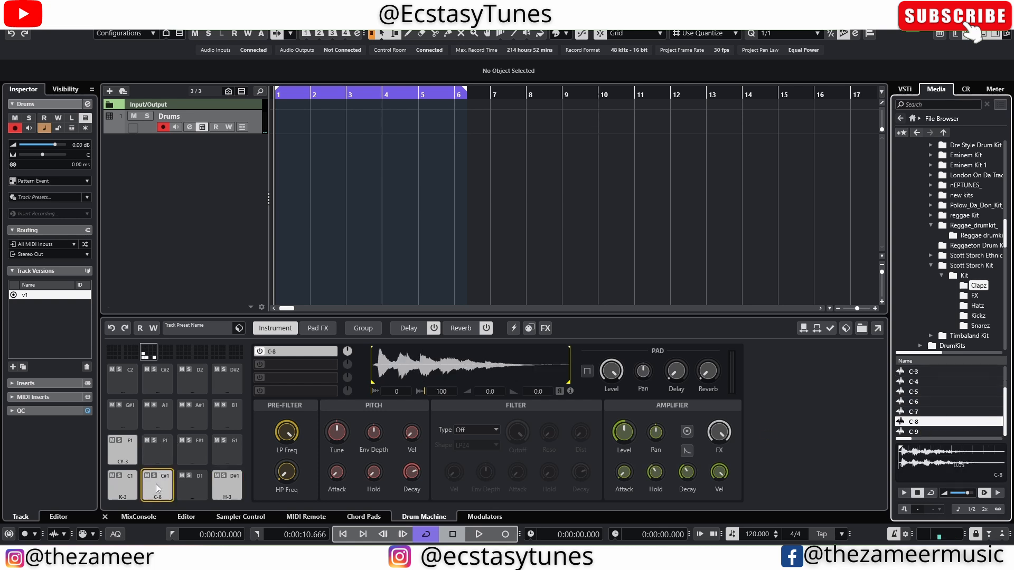
click(226, 484)
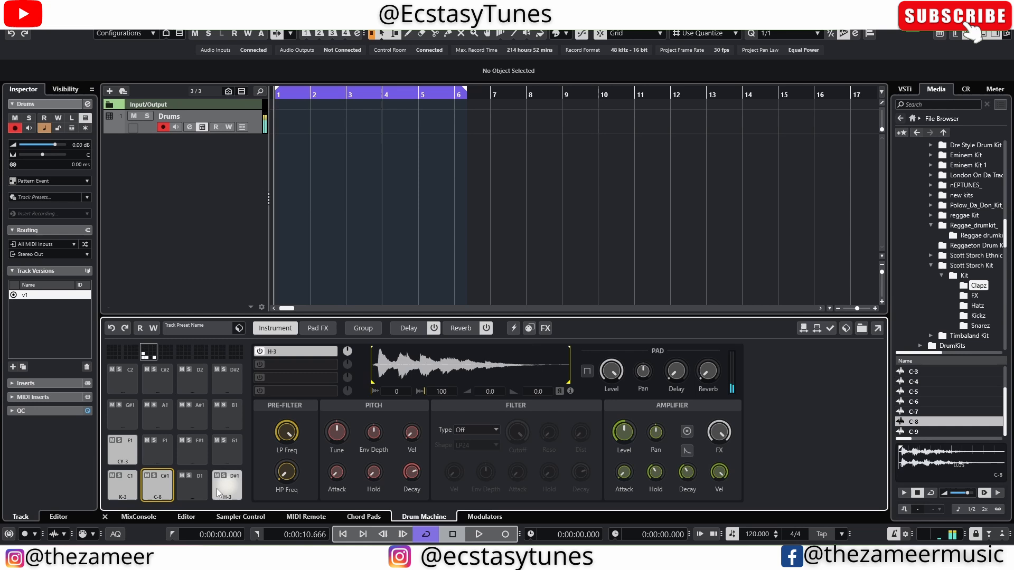
click(122, 449)
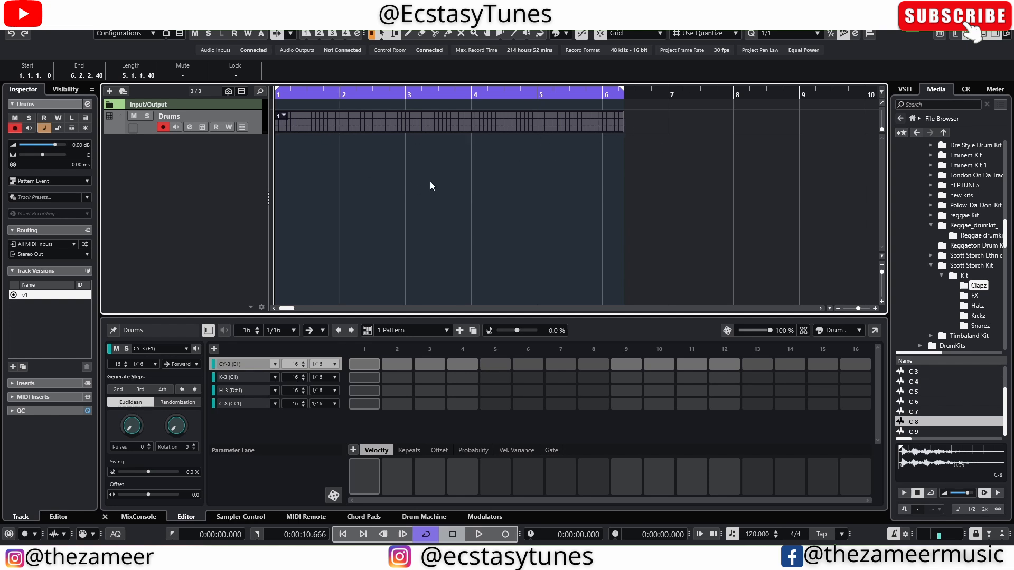
mouse_move(373, 374)
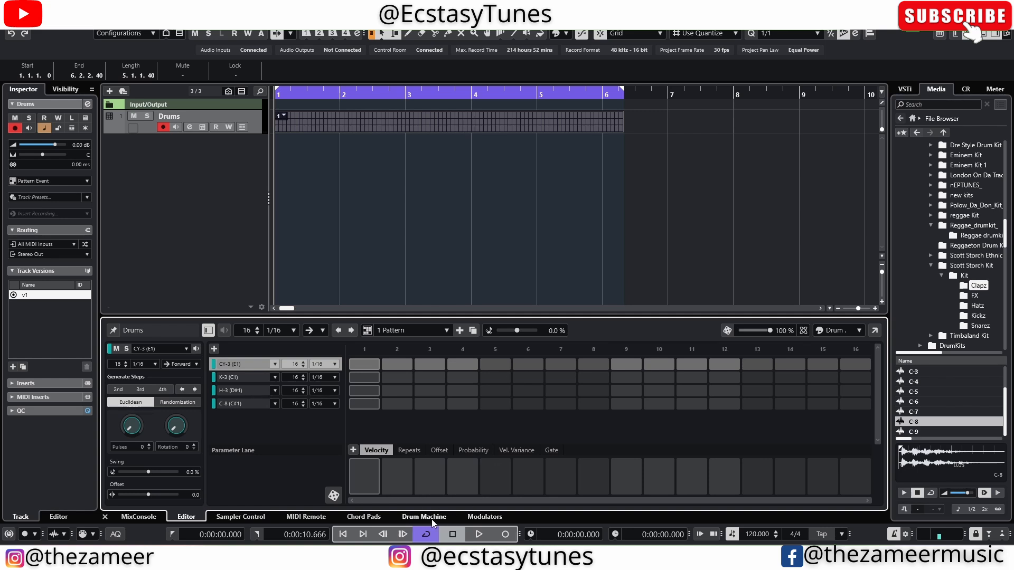
click(423, 516)
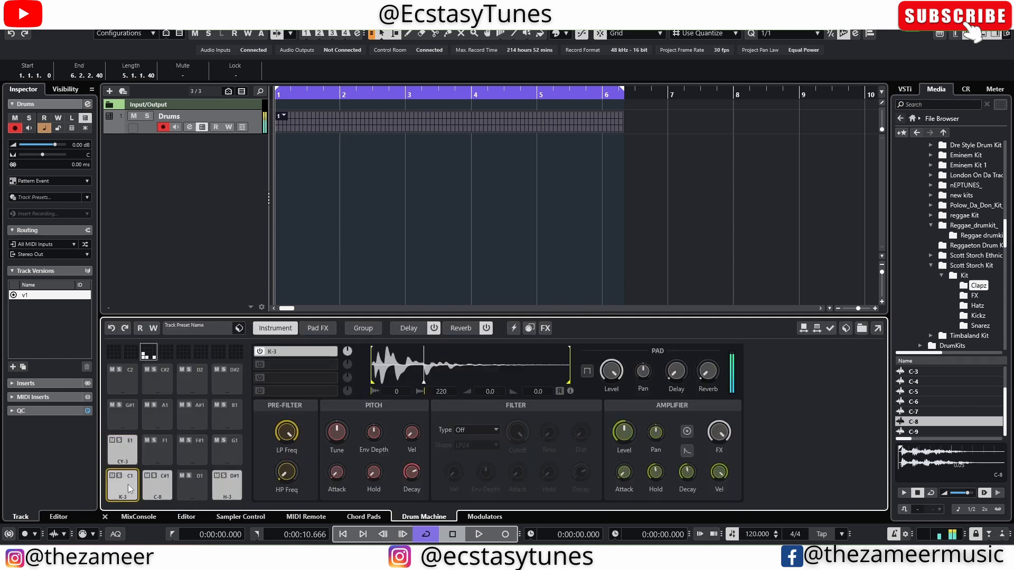
click(186, 517)
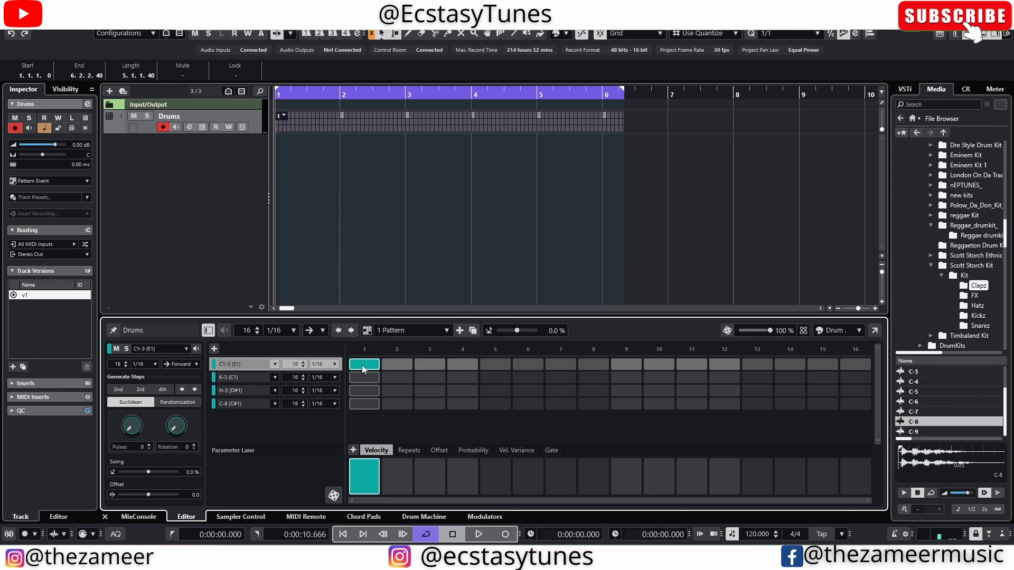
click(363, 364)
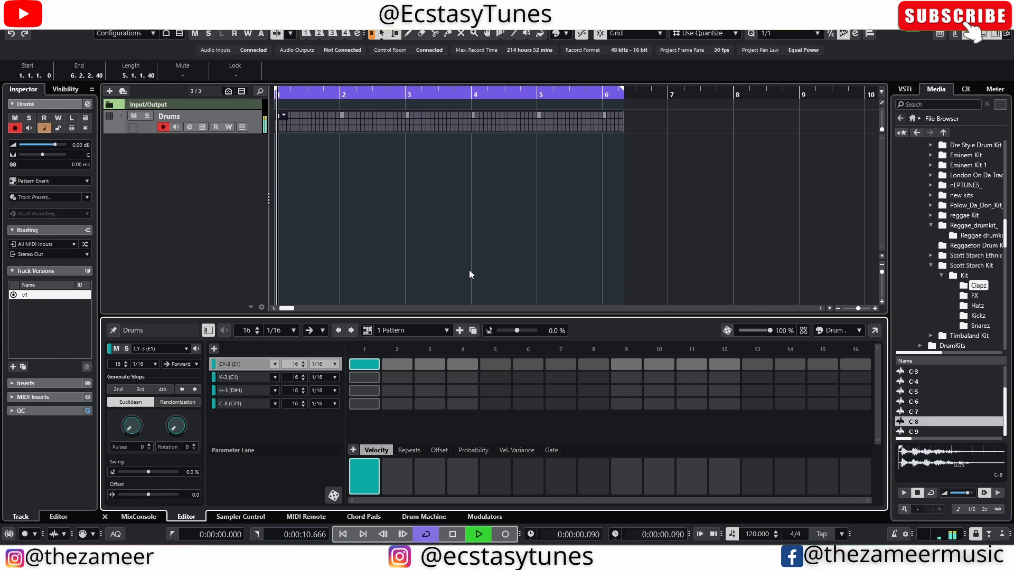
click(478, 535)
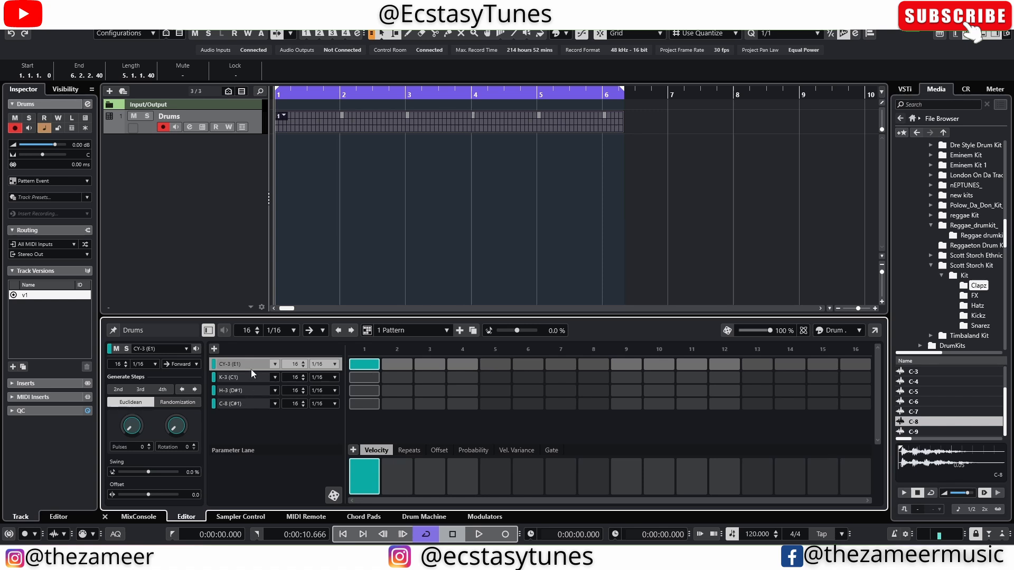
mouse_move(239, 426)
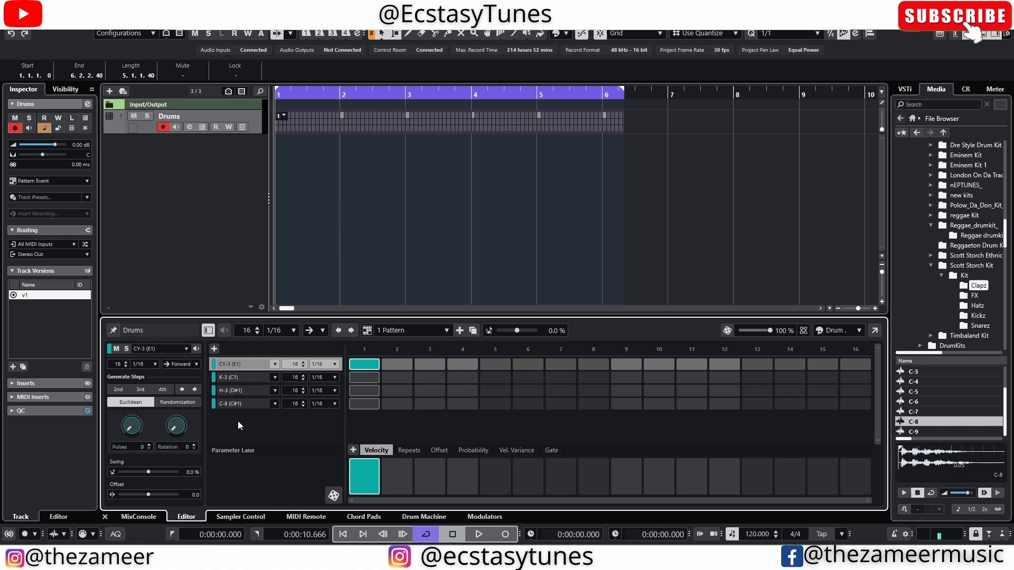
mouse_move(359, 370)
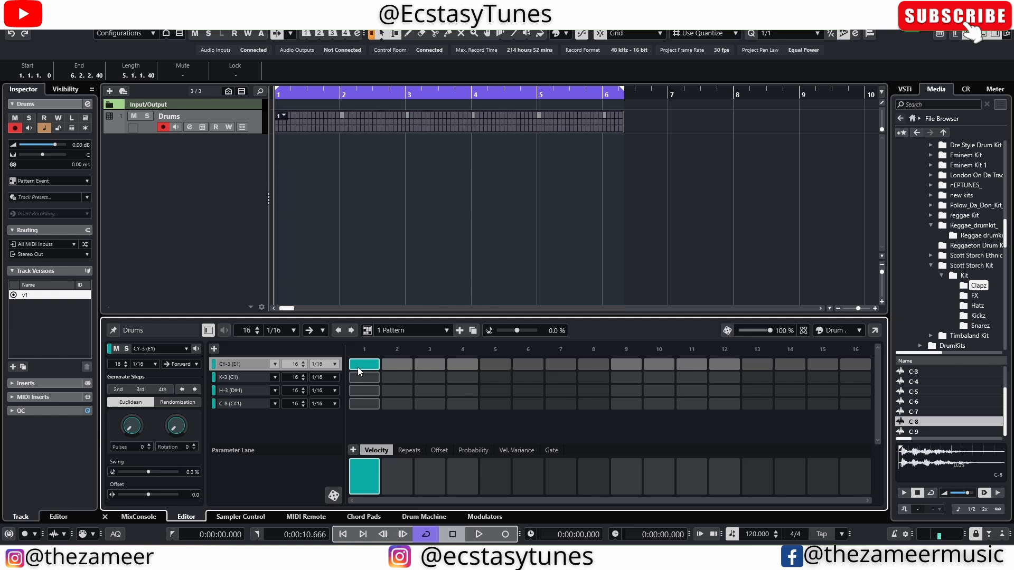
mouse_move(481, 375)
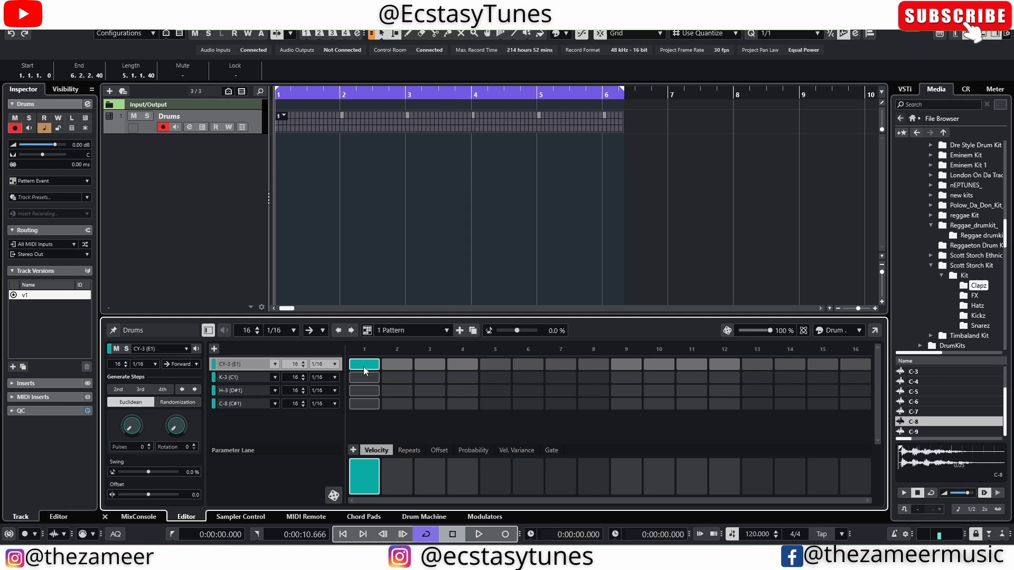
click(363, 363)
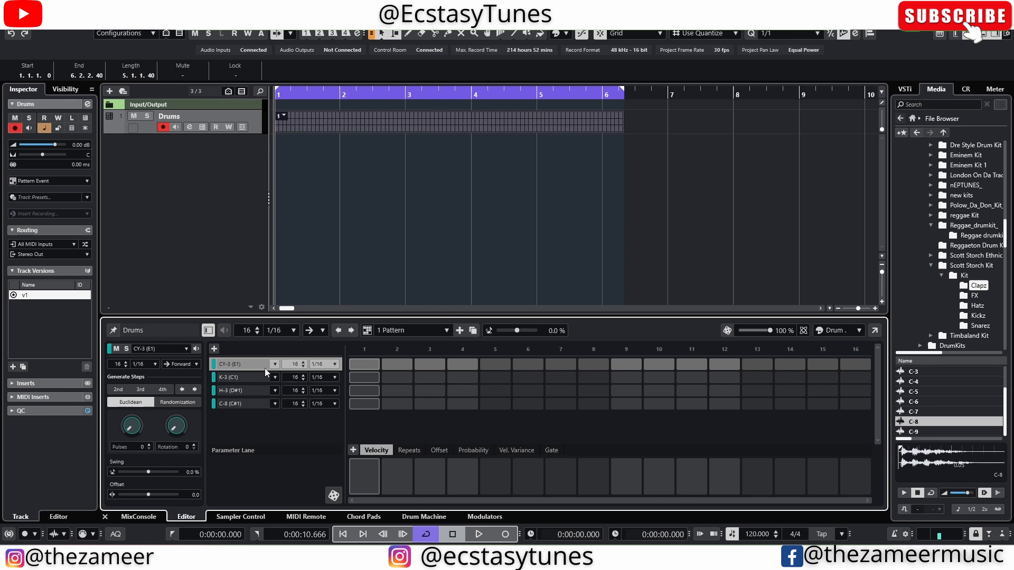
Step: Remove the CY-3 and H-3 sample-named step lanes and return to the Drum Machine pads
right_click(255, 365)
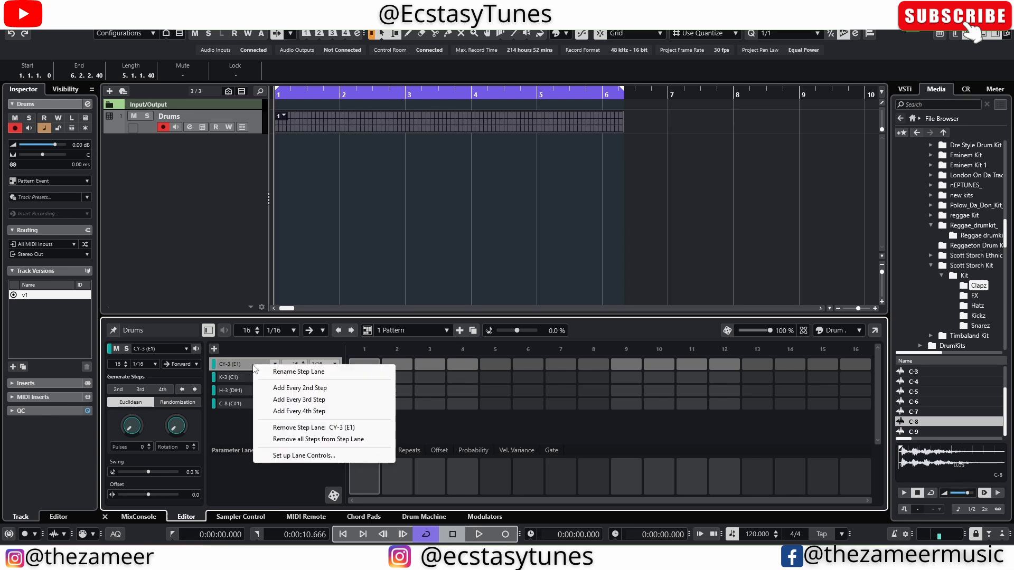
mouse_move(315, 431)
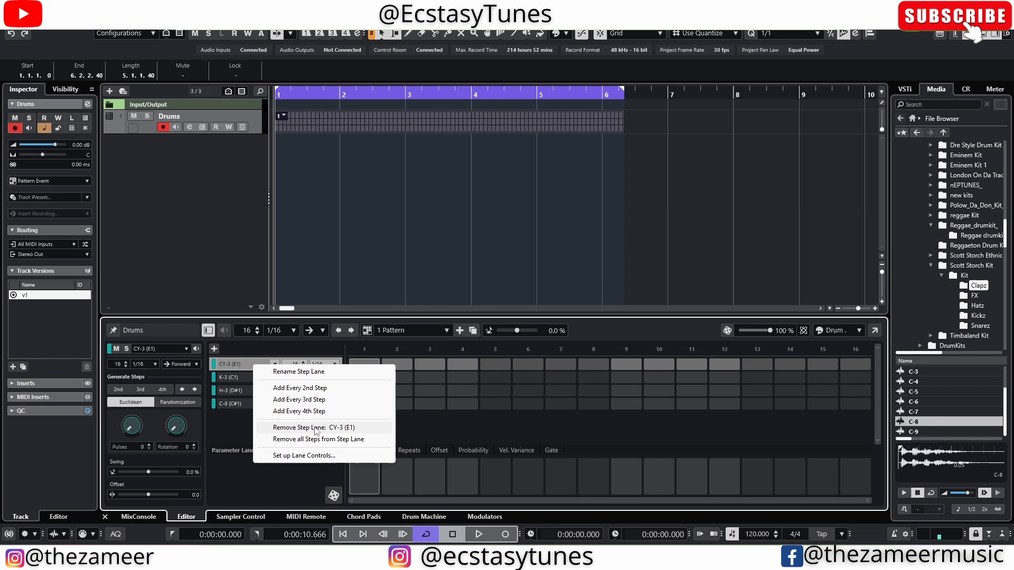
click(313, 428)
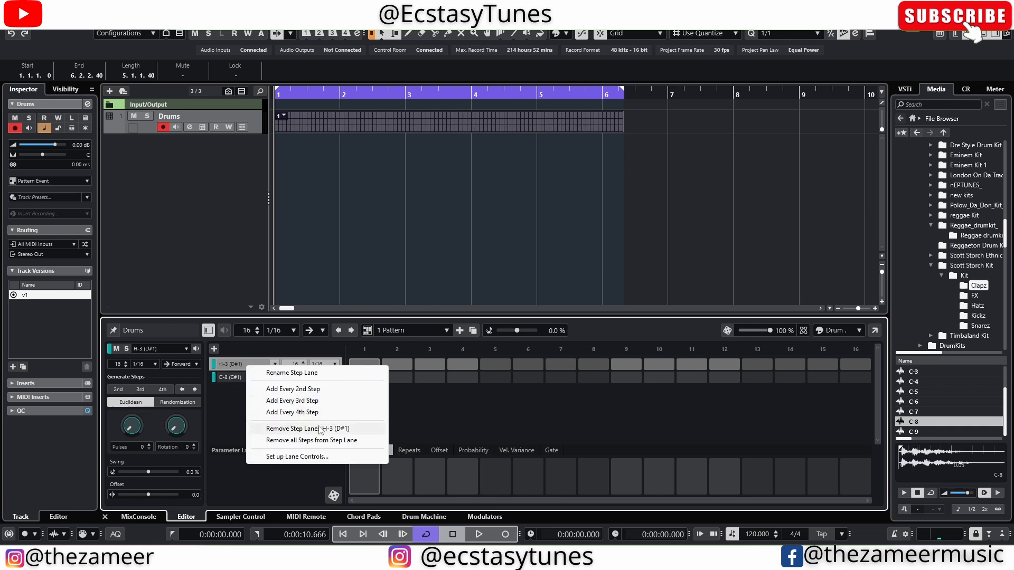
click(307, 428)
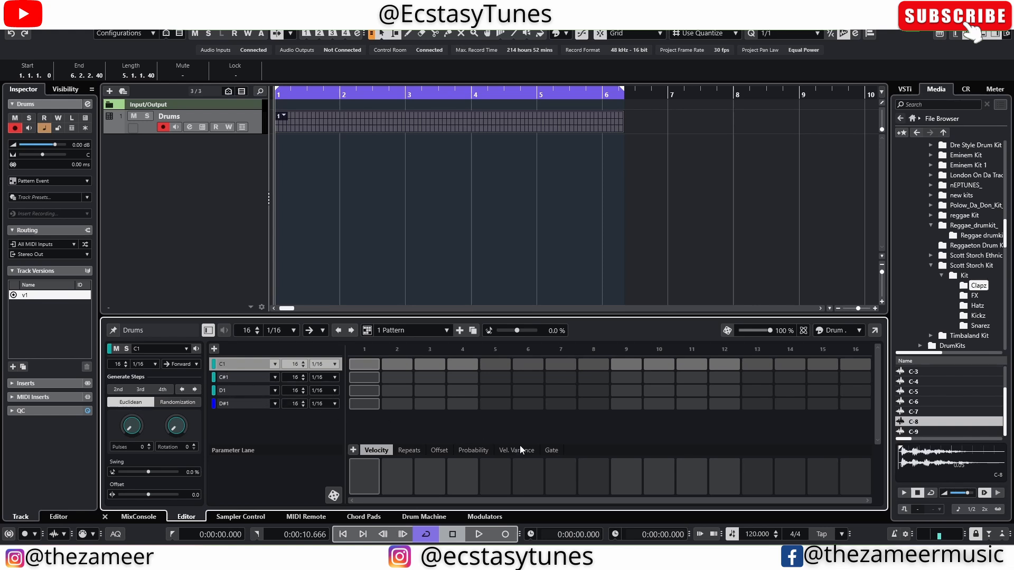
click(424, 517)
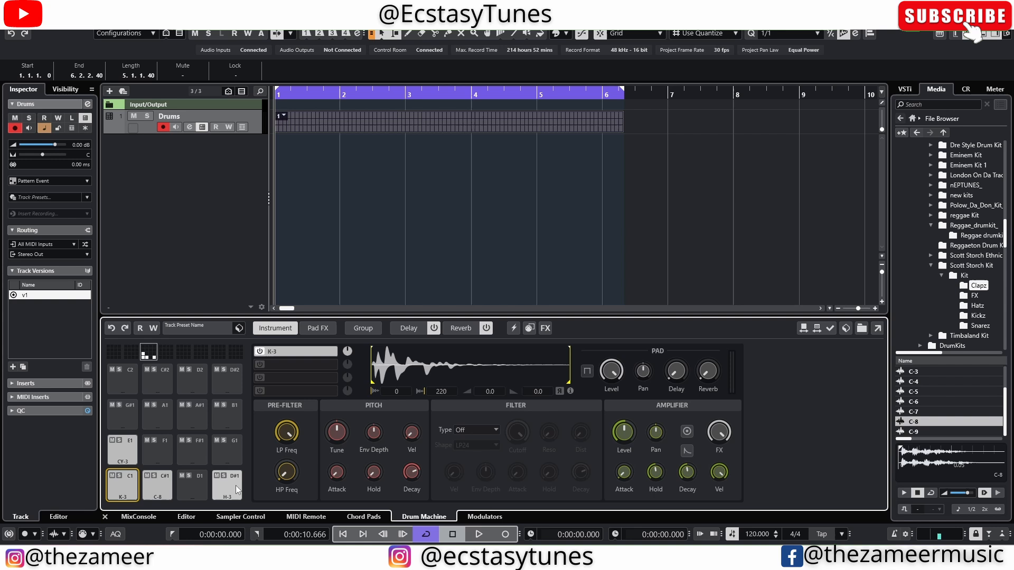
Step: Return to the step sequencer to add the E1 lane beneath C1–D#1
click(121, 446)
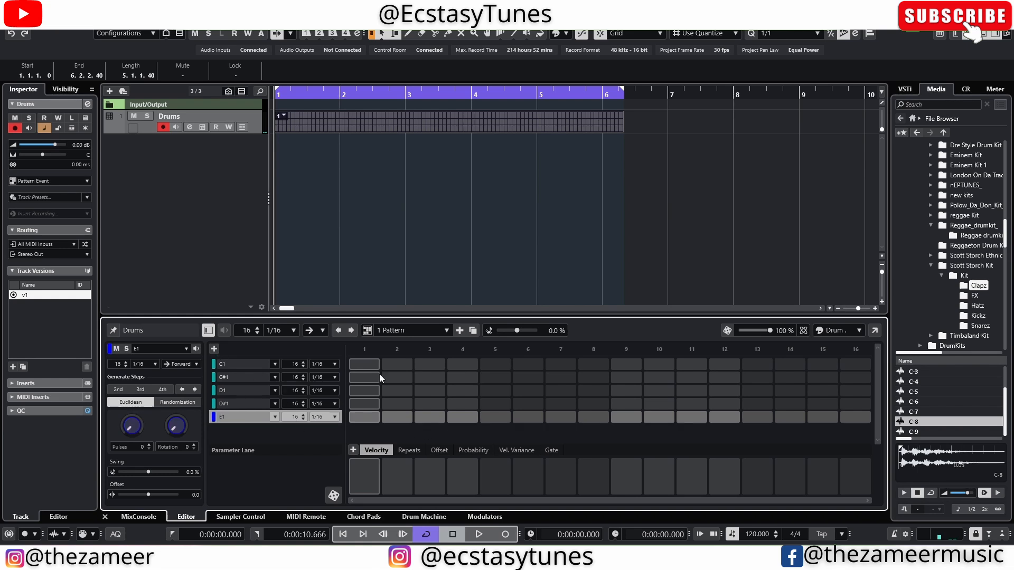
mouse_move(368, 376)
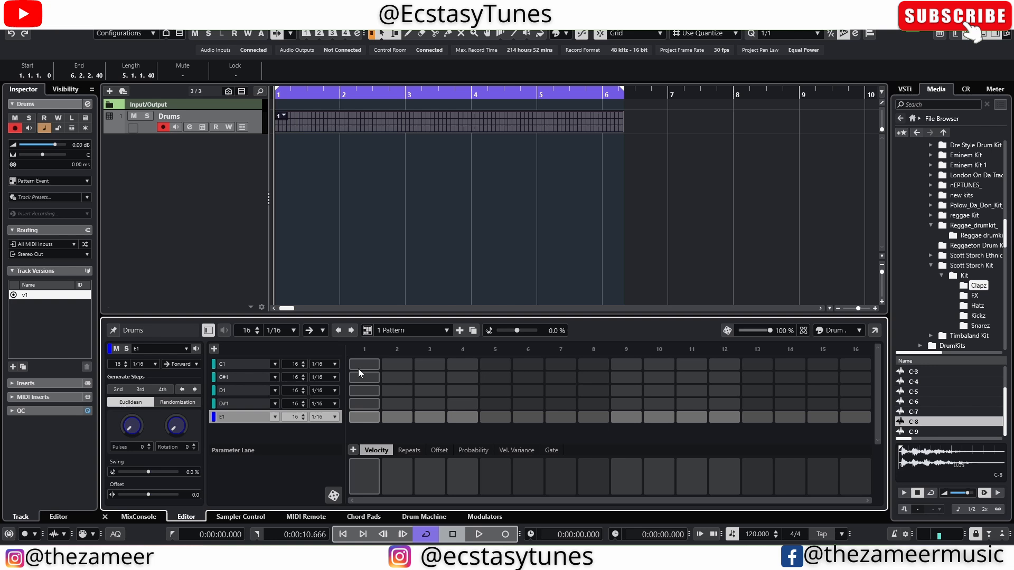
Step: Put a kick on step 1 of C1 and a clap on step 5 of C#1, then audition the pattern
click(363, 364)
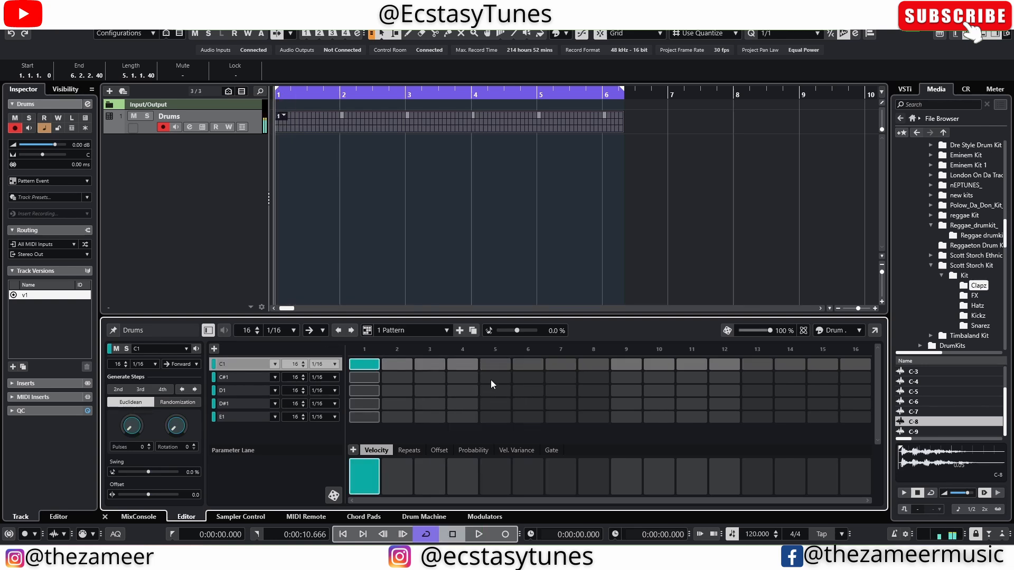
click(495, 377)
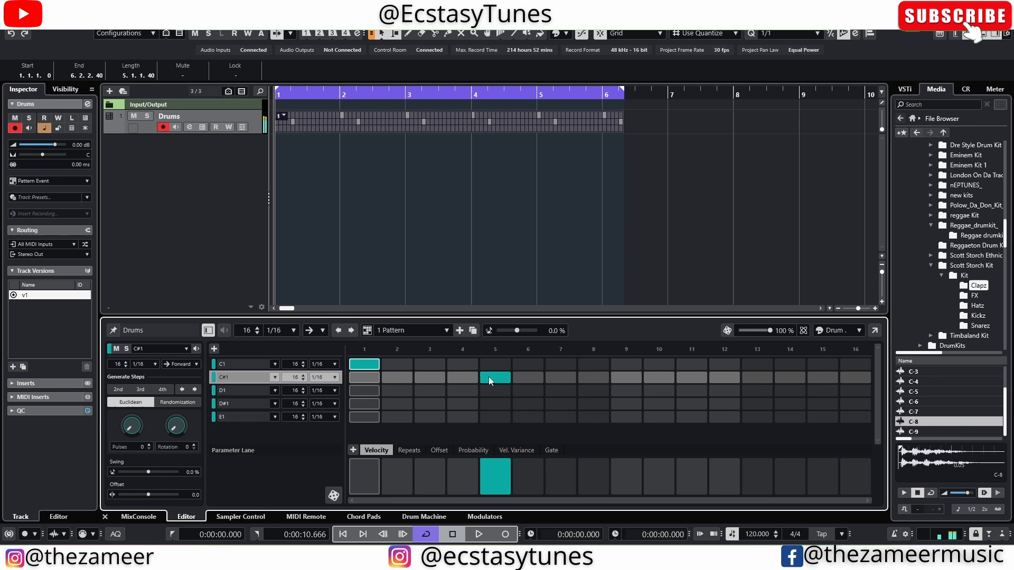
click(477, 534)
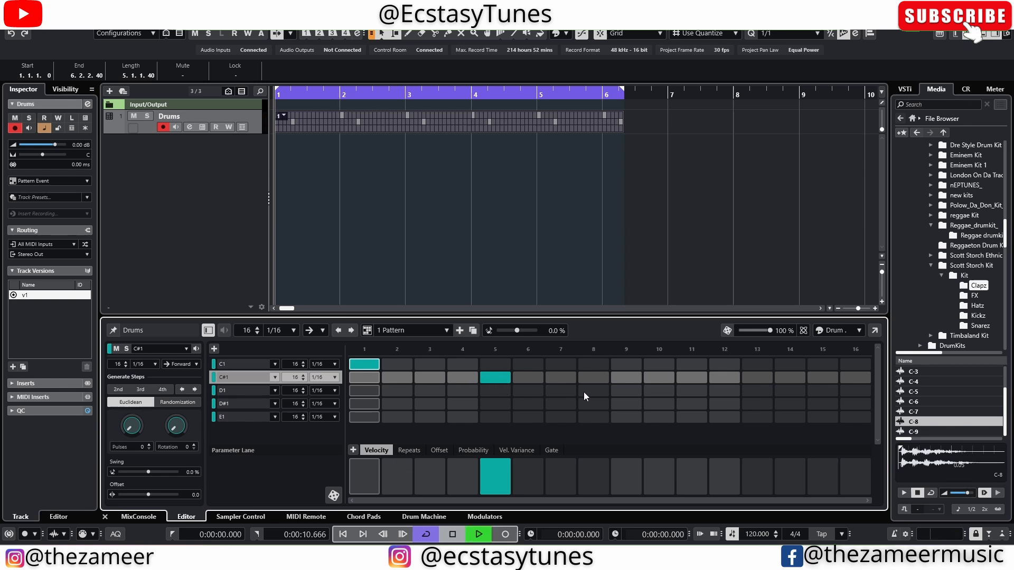
click(477, 534)
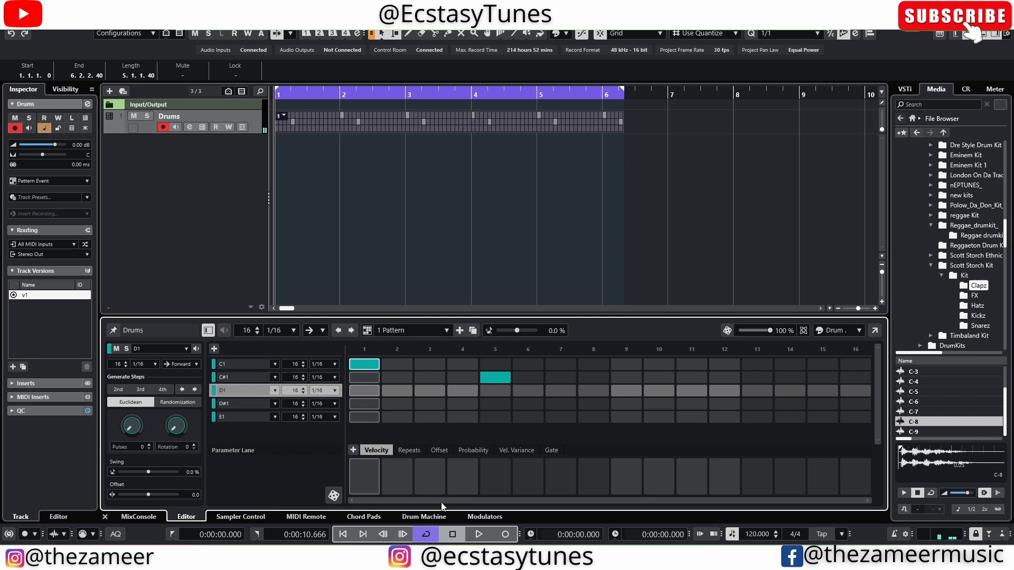
Step: Generate hi-hats on every odd D#1 step and add kicks on steps 4, 9 and 15
click(424, 516)
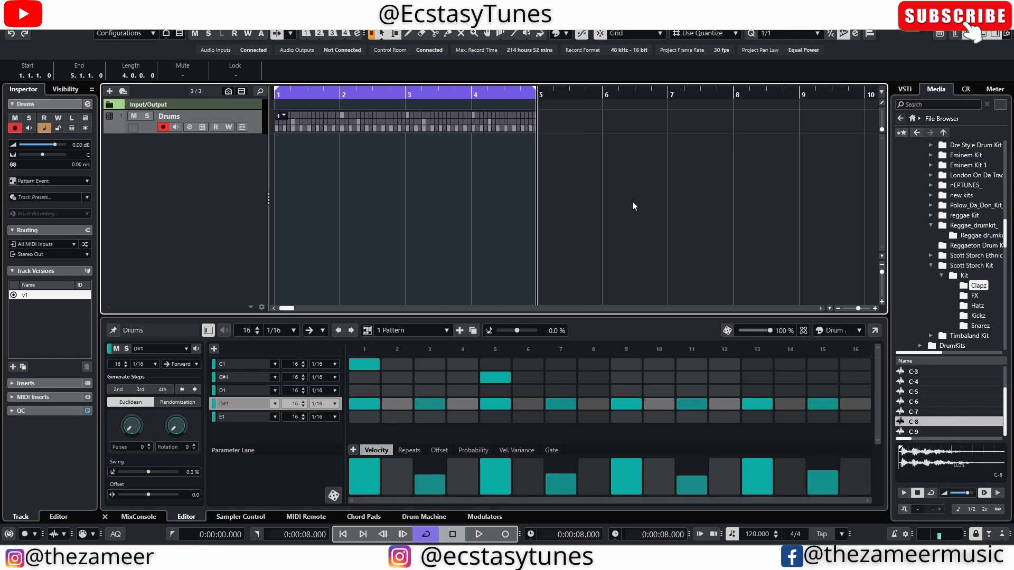
click(477, 535)
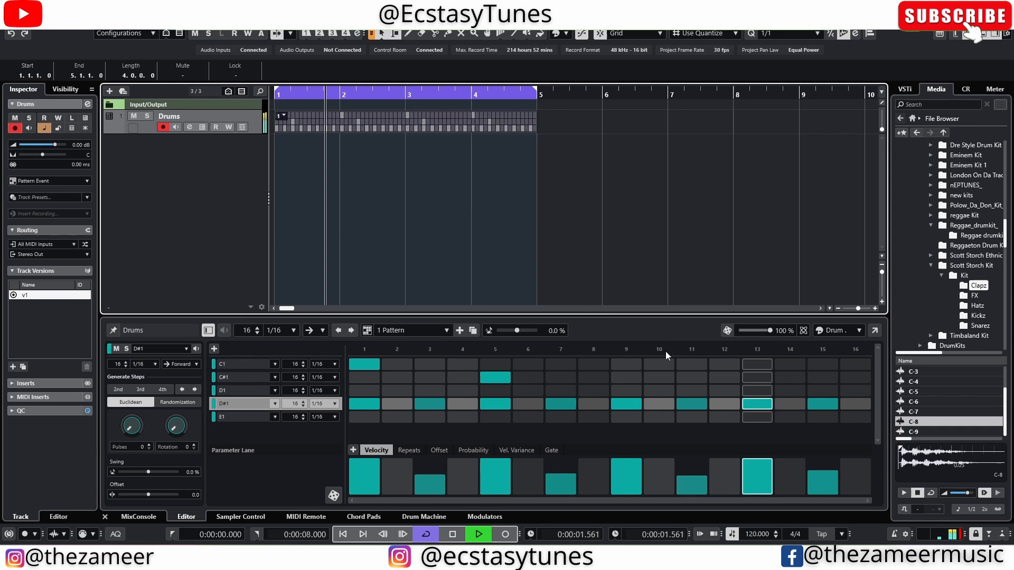
click(453, 533)
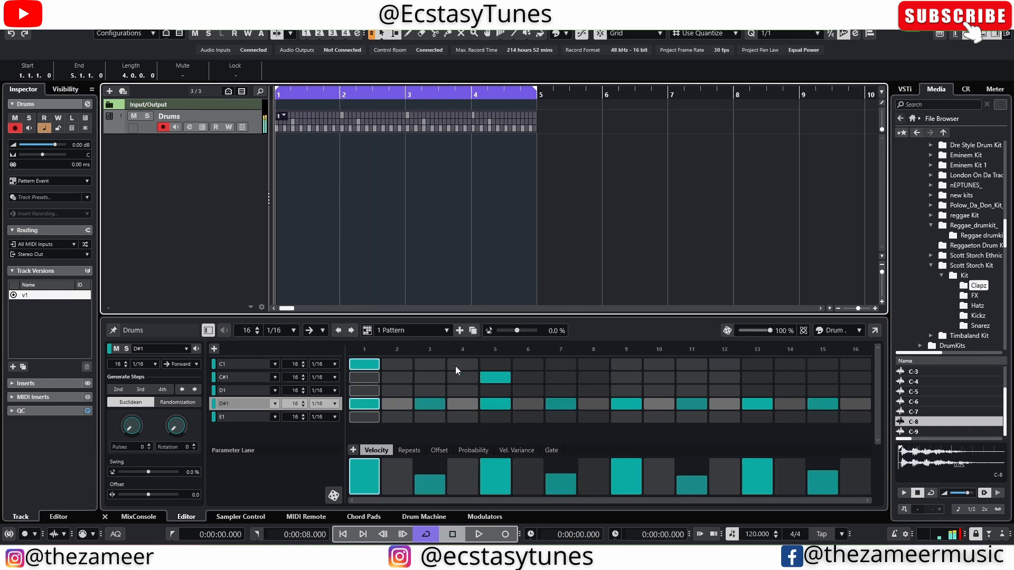
click(478, 535)
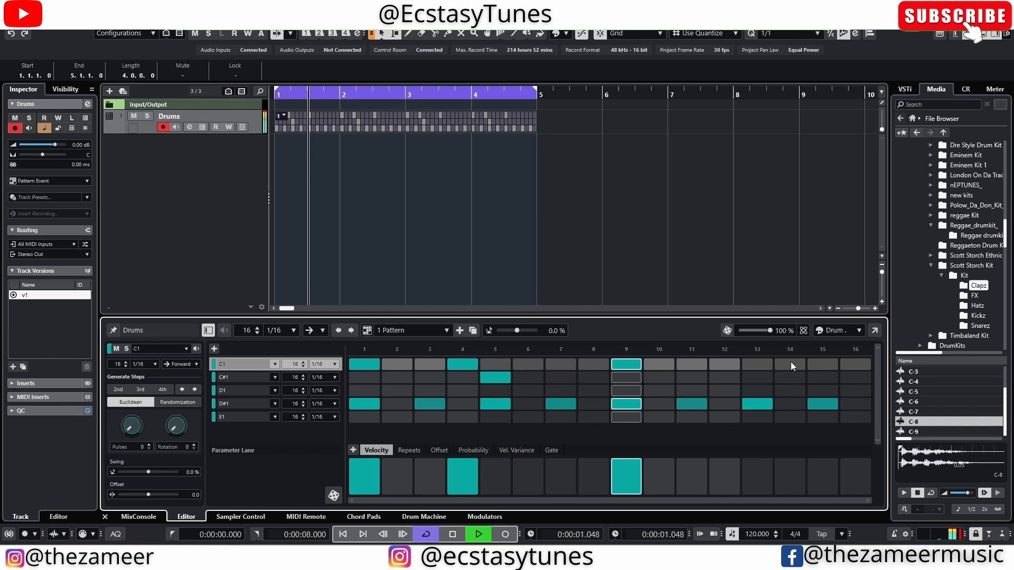
click(790, 364)
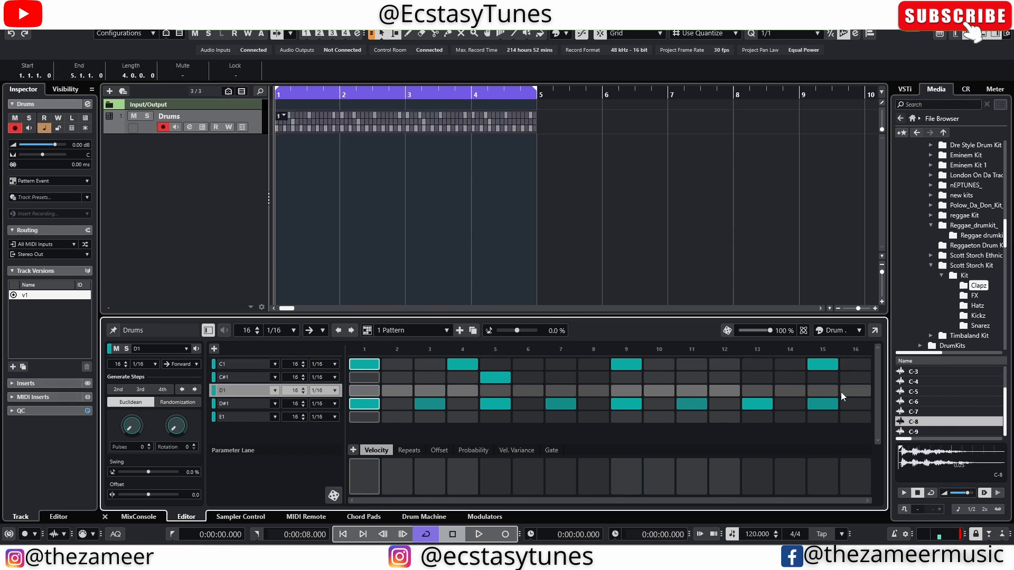
Step: Remove the empty D1 lane and return to the step sequencer pattern
right_click(255, 390)
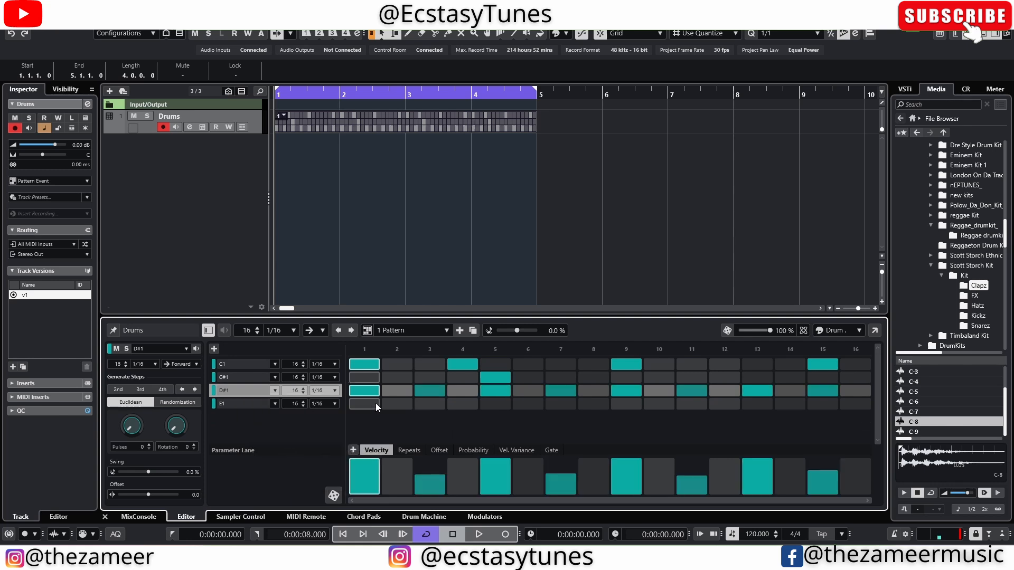
mouse_move(632, 408)
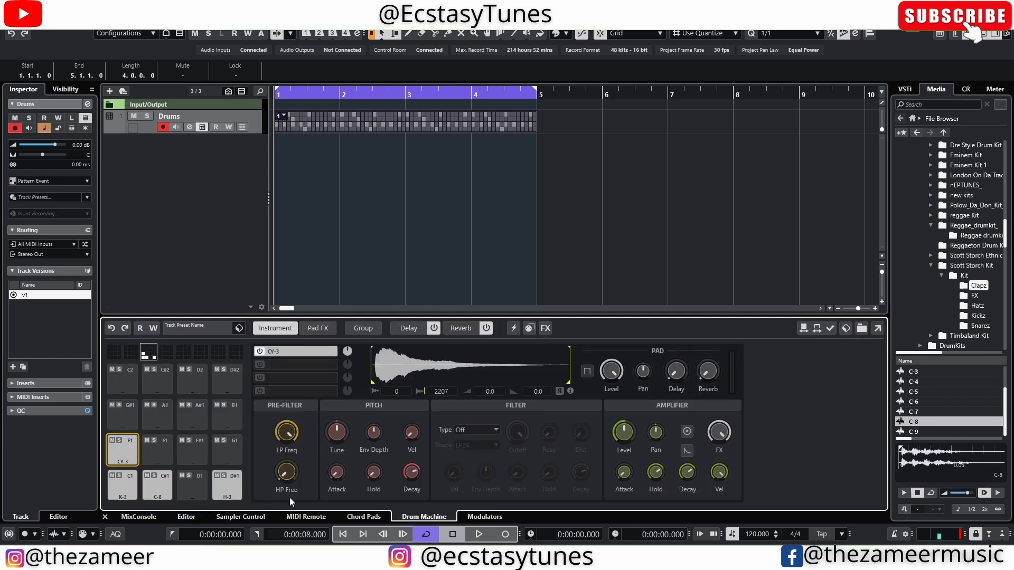
click(186, 516)
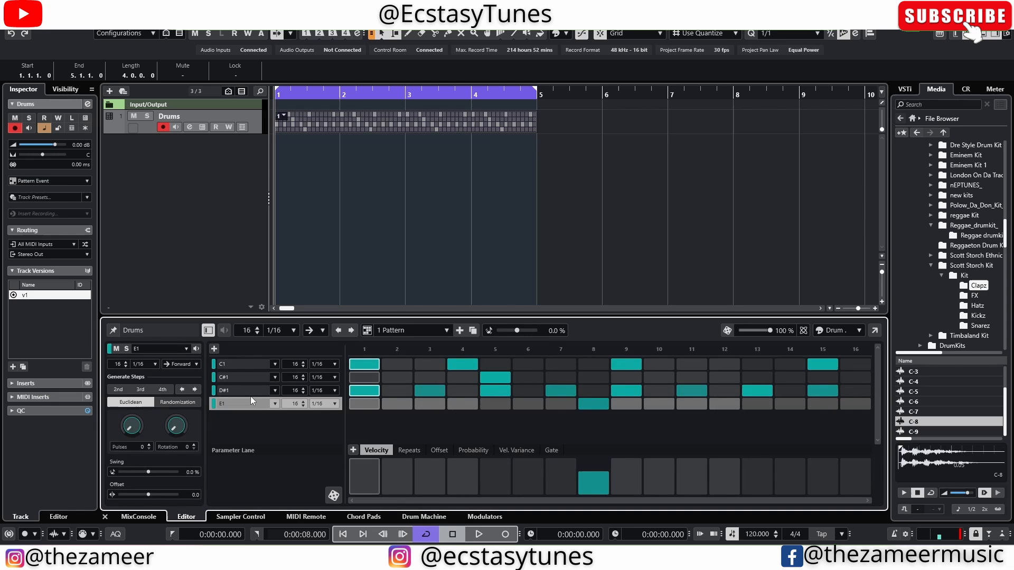
mouse_move(873, 399)
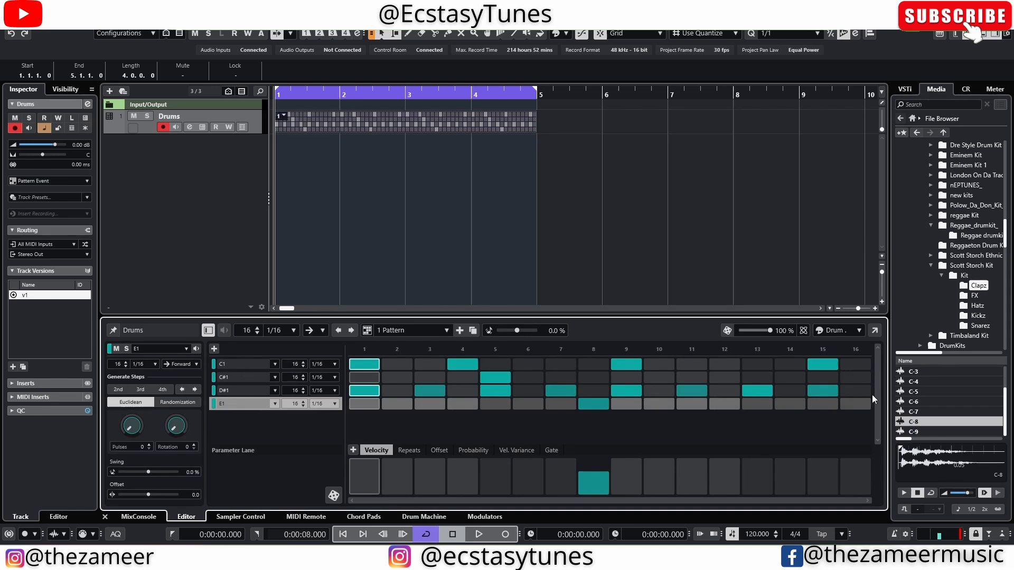
mouse_move(267, 512)
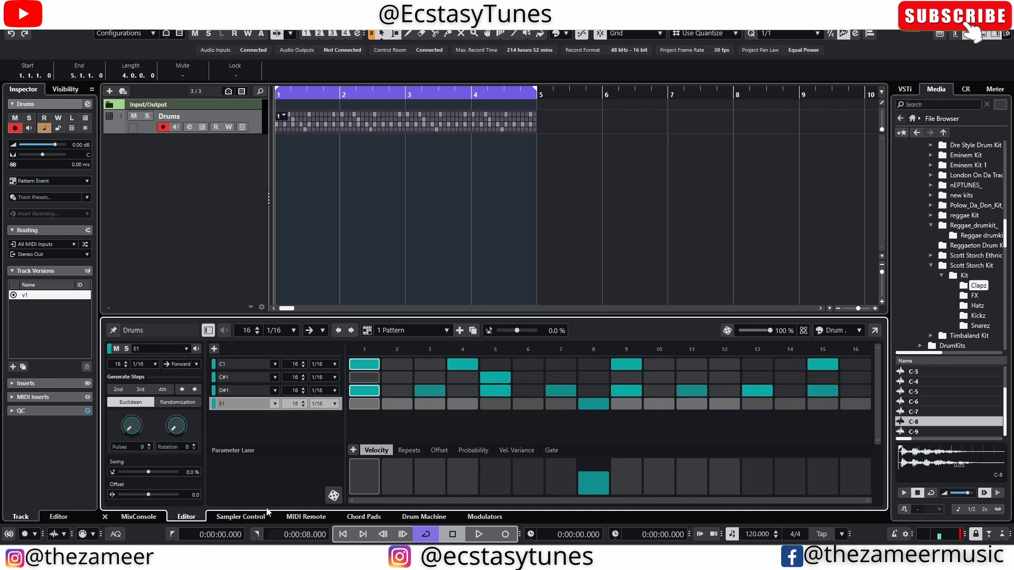
click(424, 516)
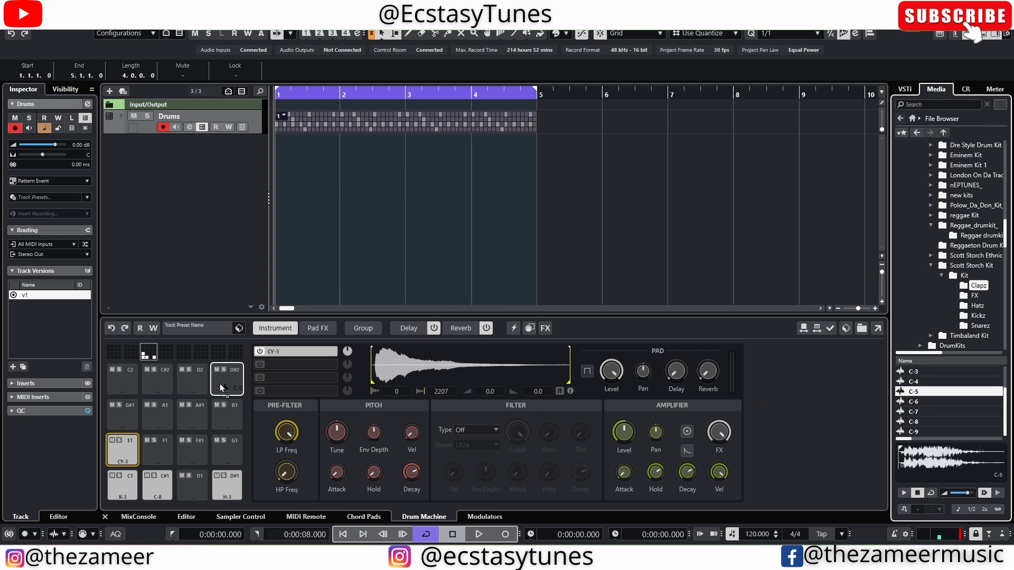
click(226, 378)
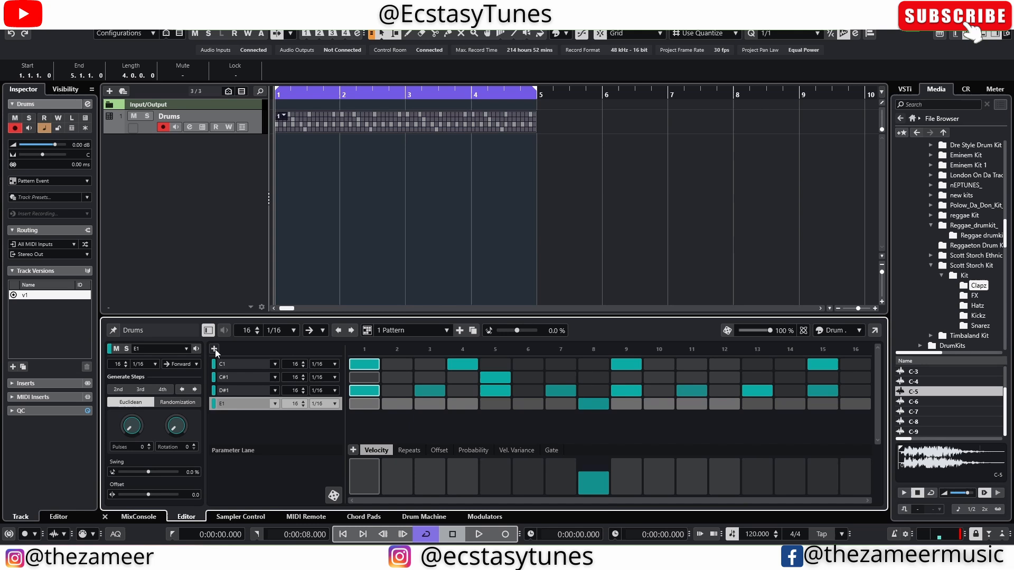
Step: Add a D#2 lane with a hit on step 15 and play the finished pattern
click(214, 349)
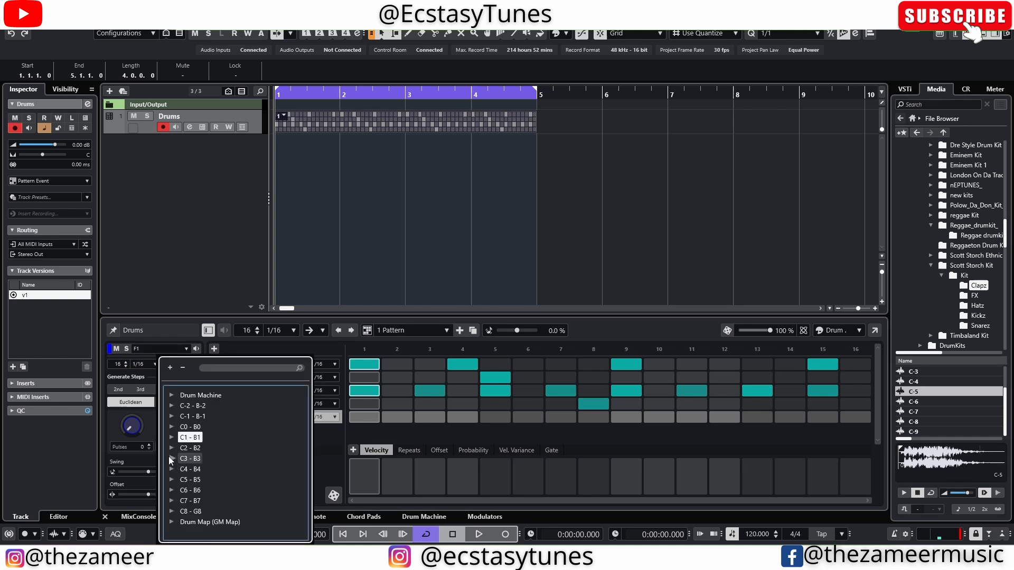
mouse_move(189, 447)
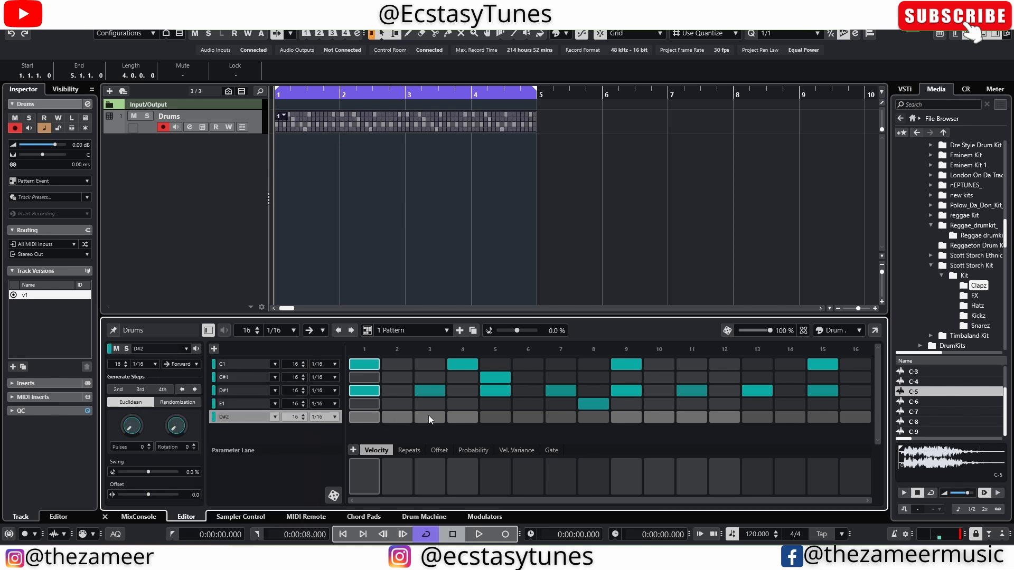
click(823, 418)
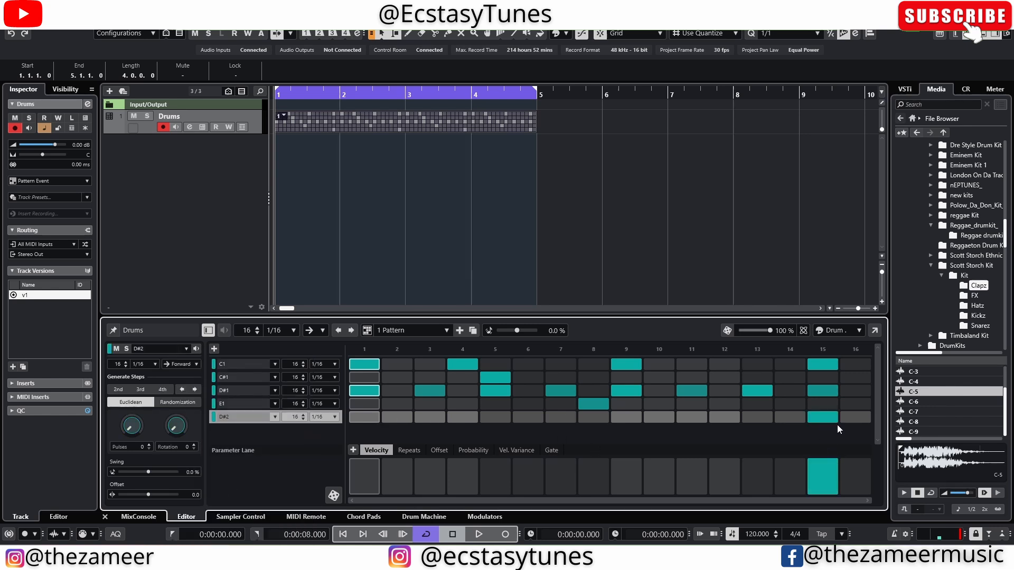
click(477, 535)
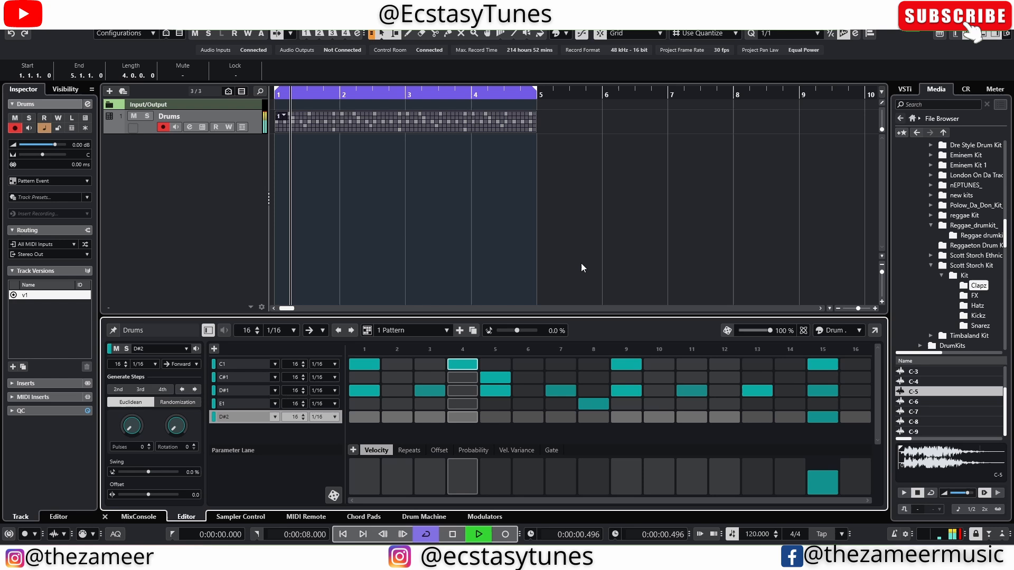